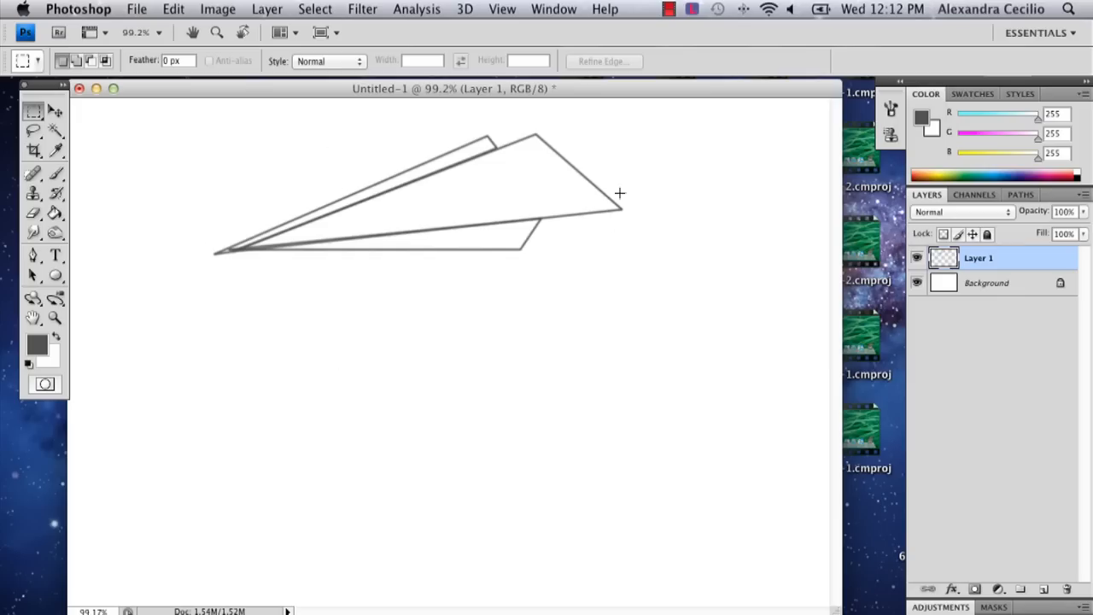
mouse_move(212, 374)
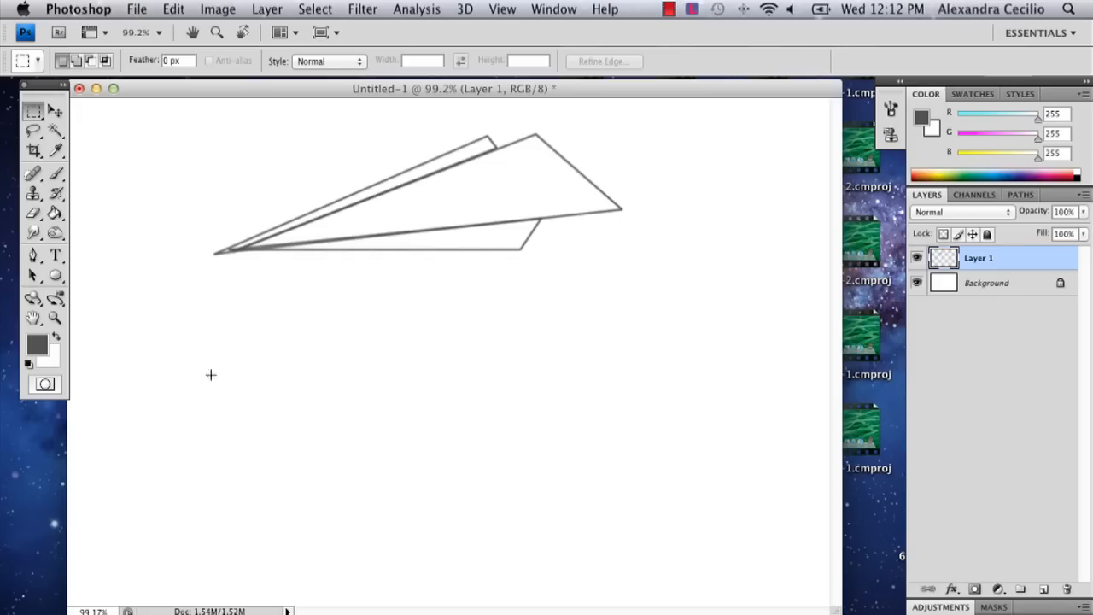
mouse_move(503, 275)
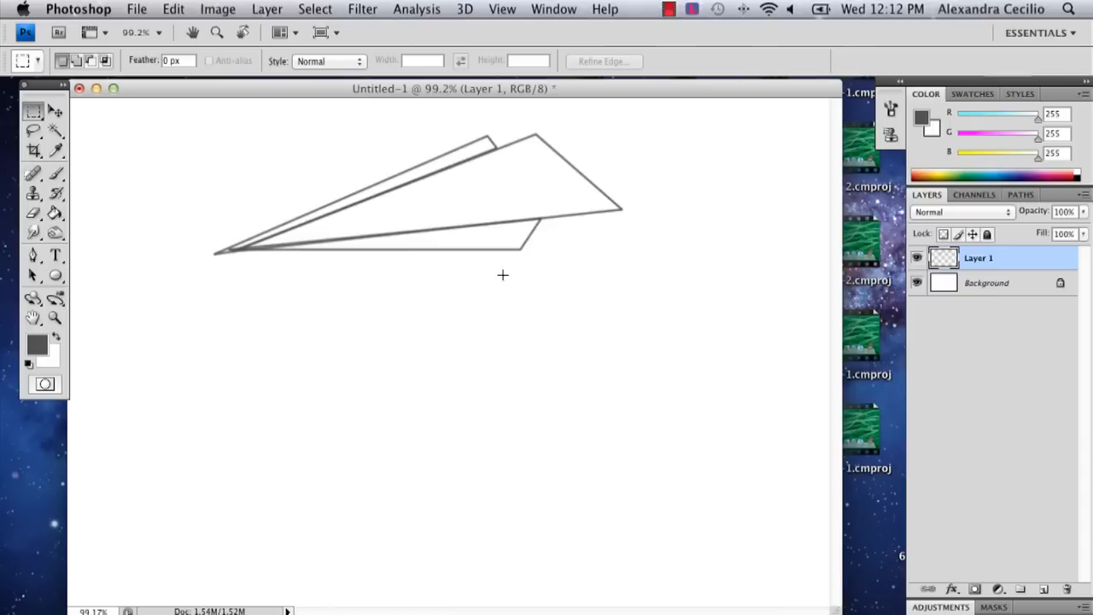
mouse_move(497, 62)
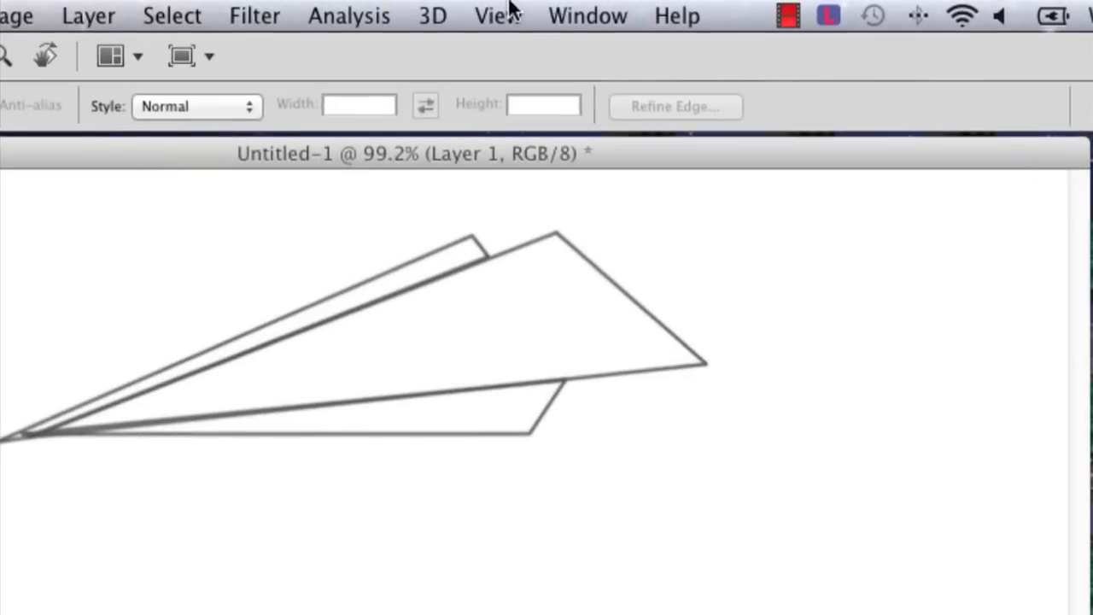
Step: Display the grid overlay on the canvas via View > Show > Grid
click(498, 16)
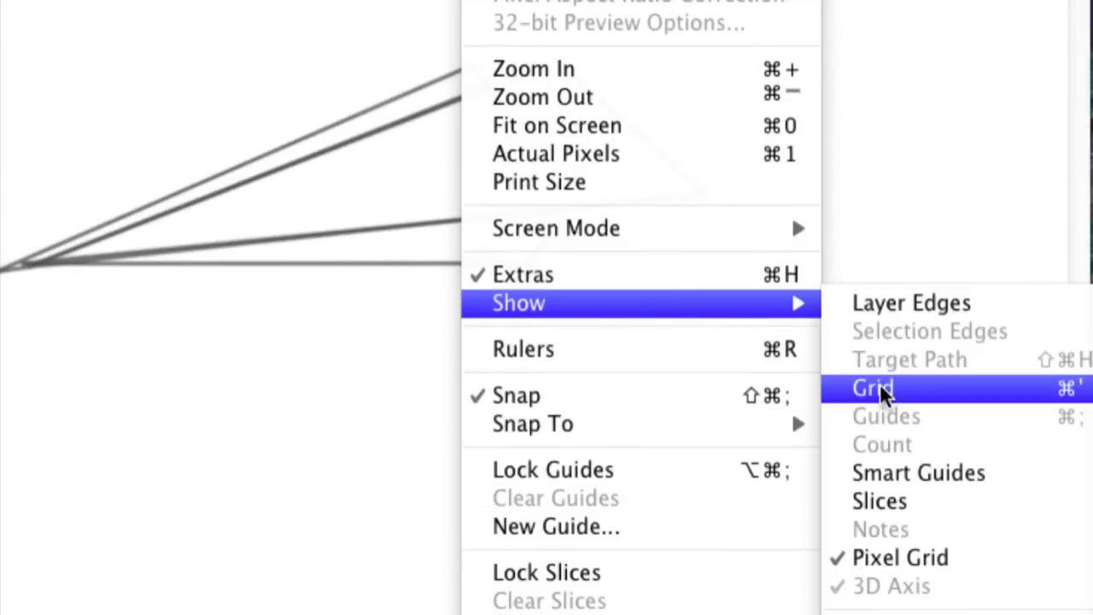
click(873, 387)
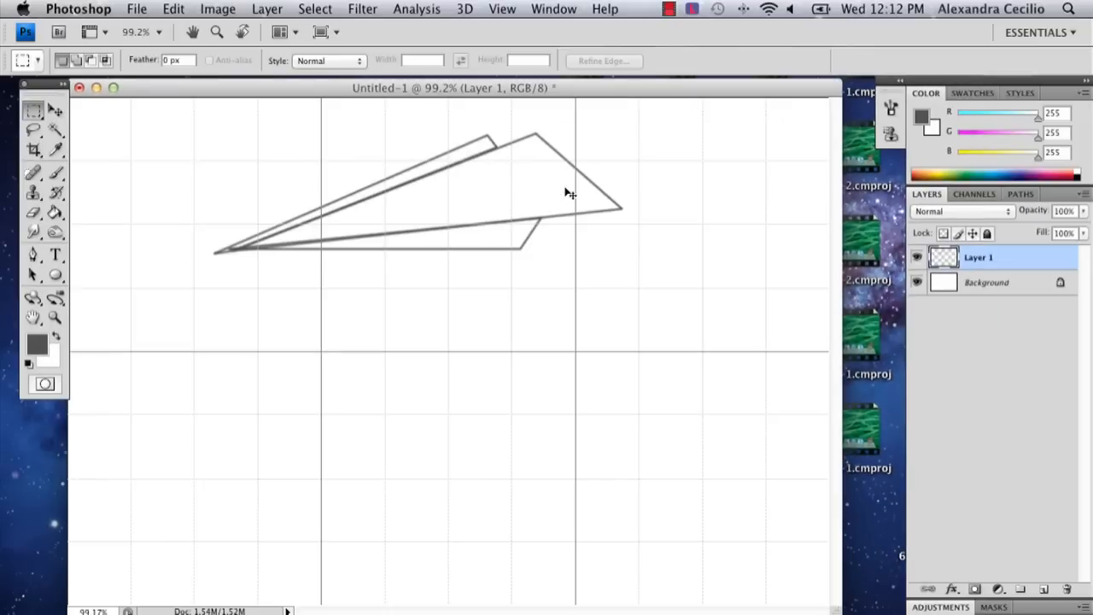
mouse_move(543, 203)
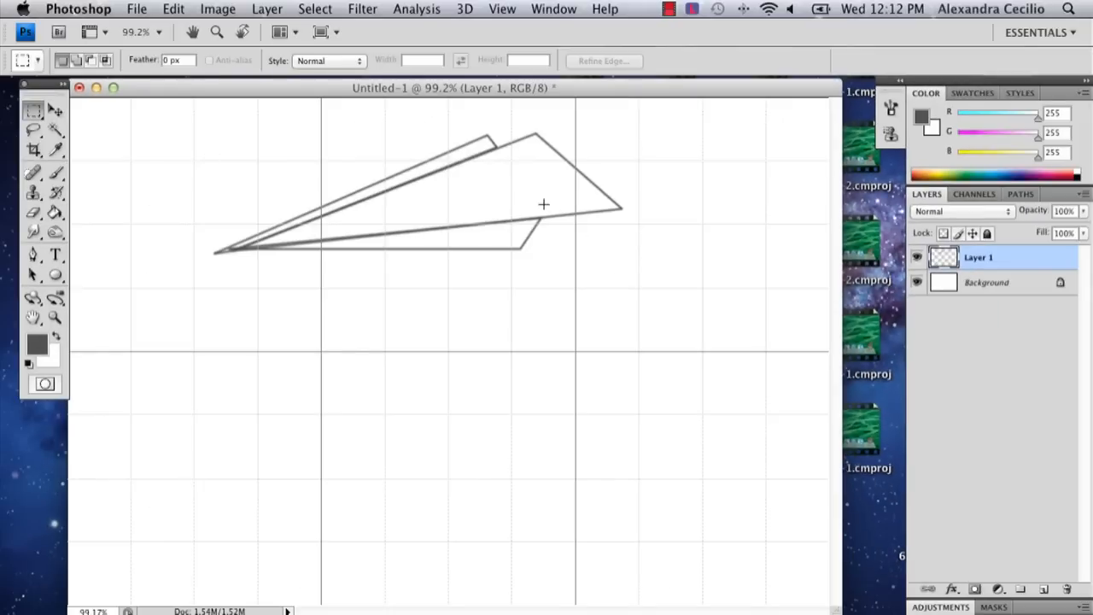
mouse_move(634, 352)
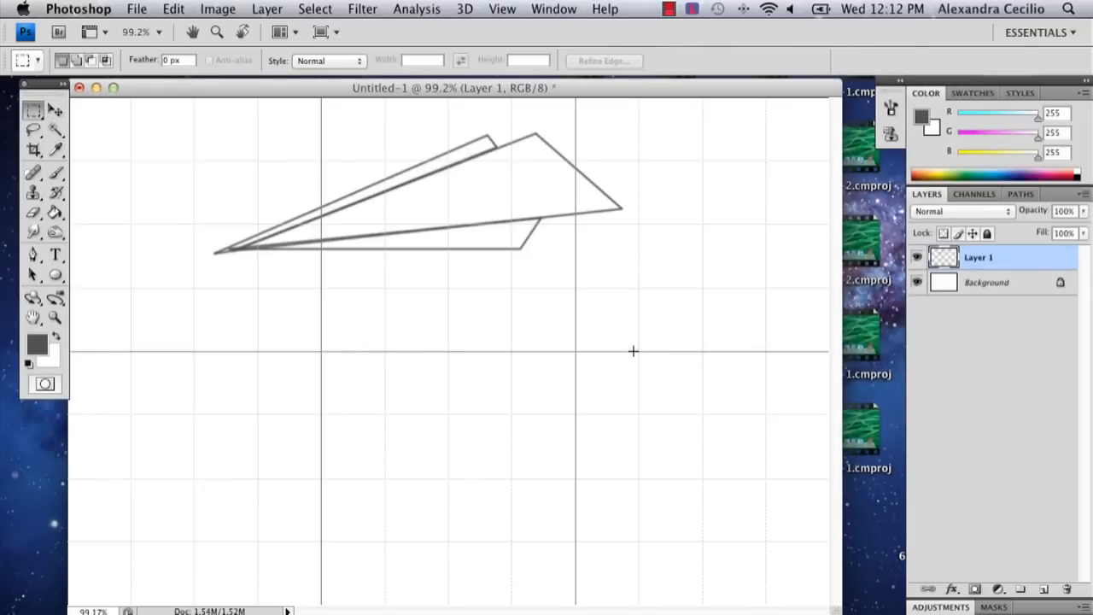
mouse_move(451, 380)
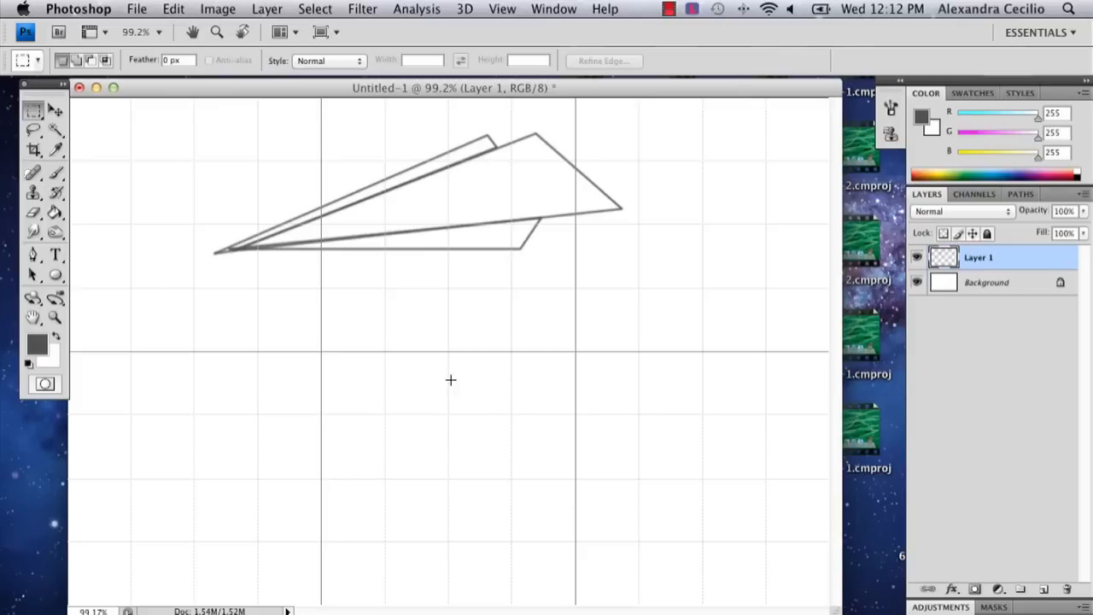
mouse_move(34, 273)
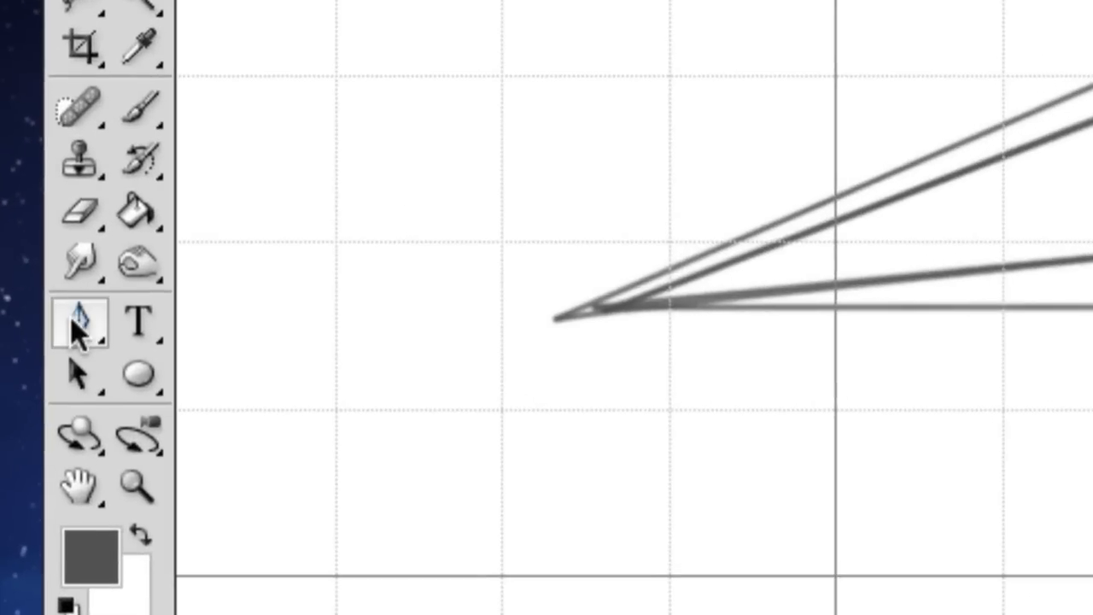
Step: Choose the Pen Tool from the toolbox flyout to draw paths point by point
click(79, 323)
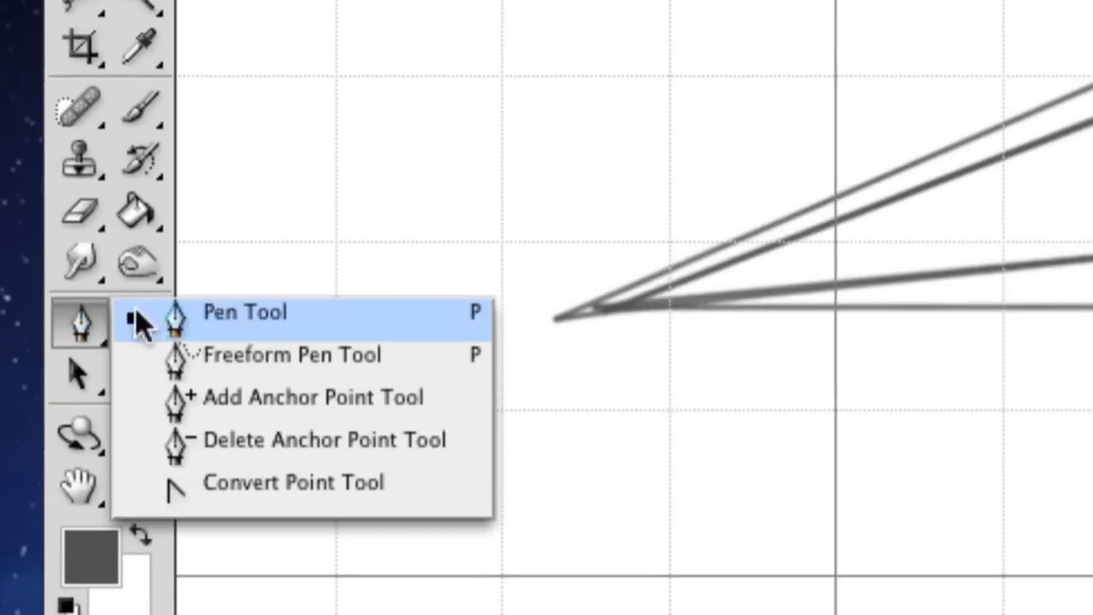
click(246, 311)
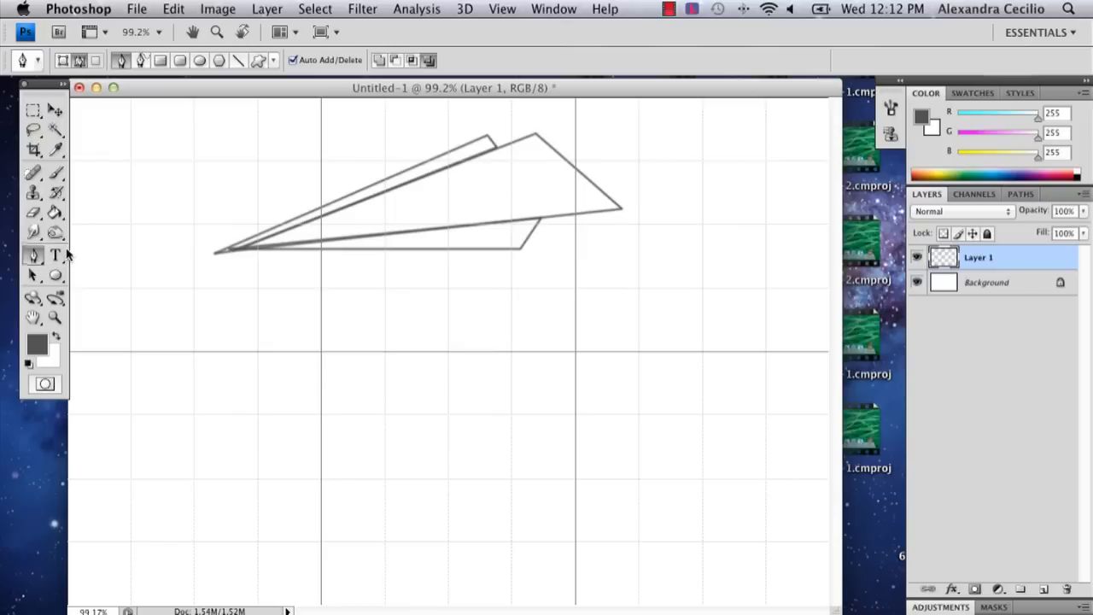
mouse_move(764, 317)
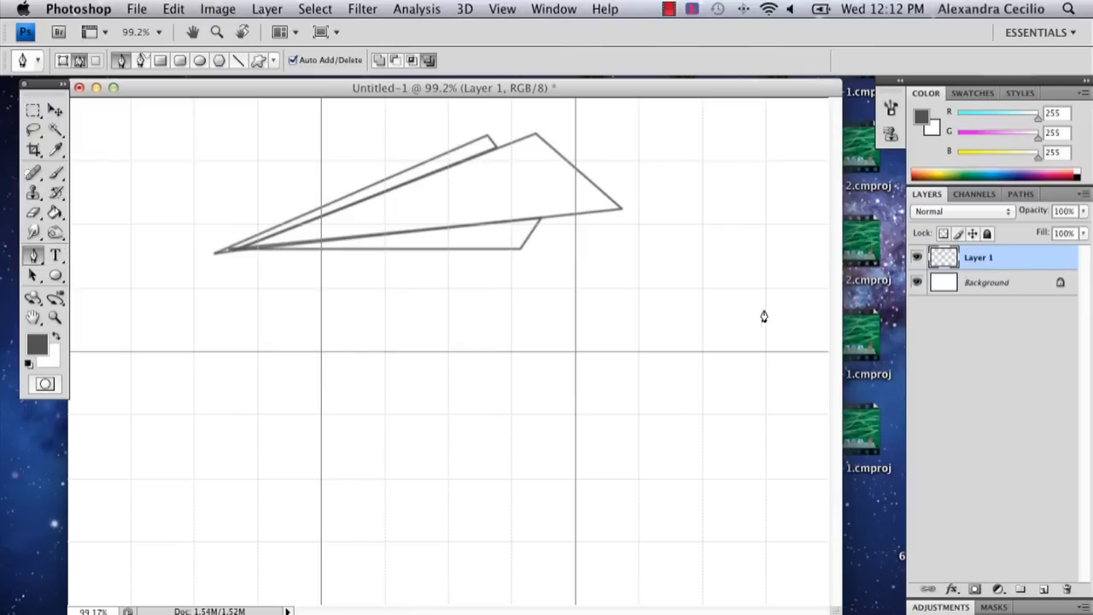
mouse_move(577, 362)
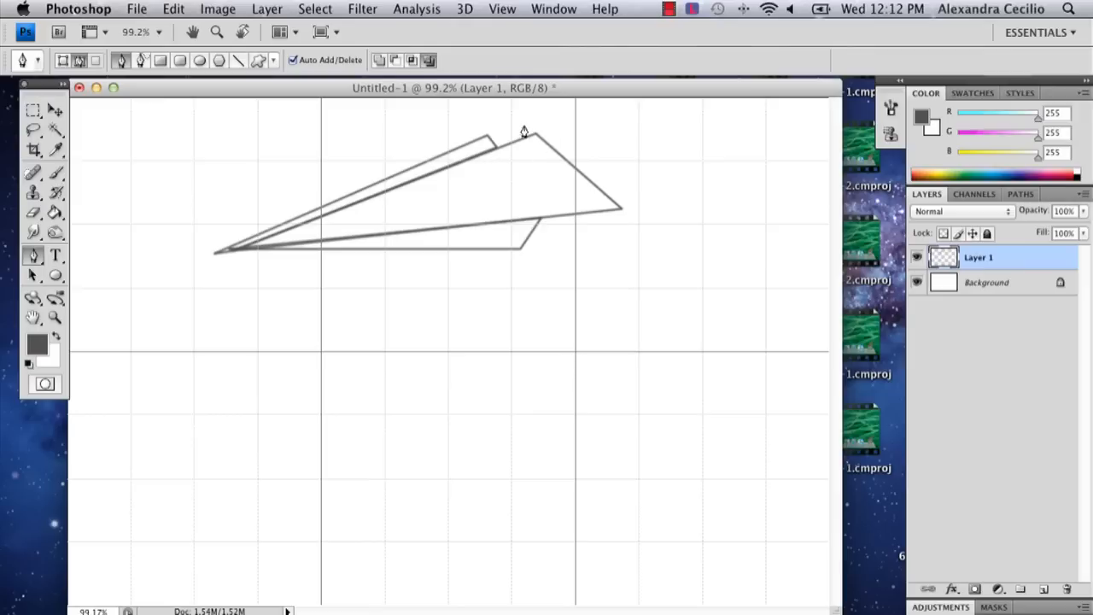
mouse_move(571, 359)
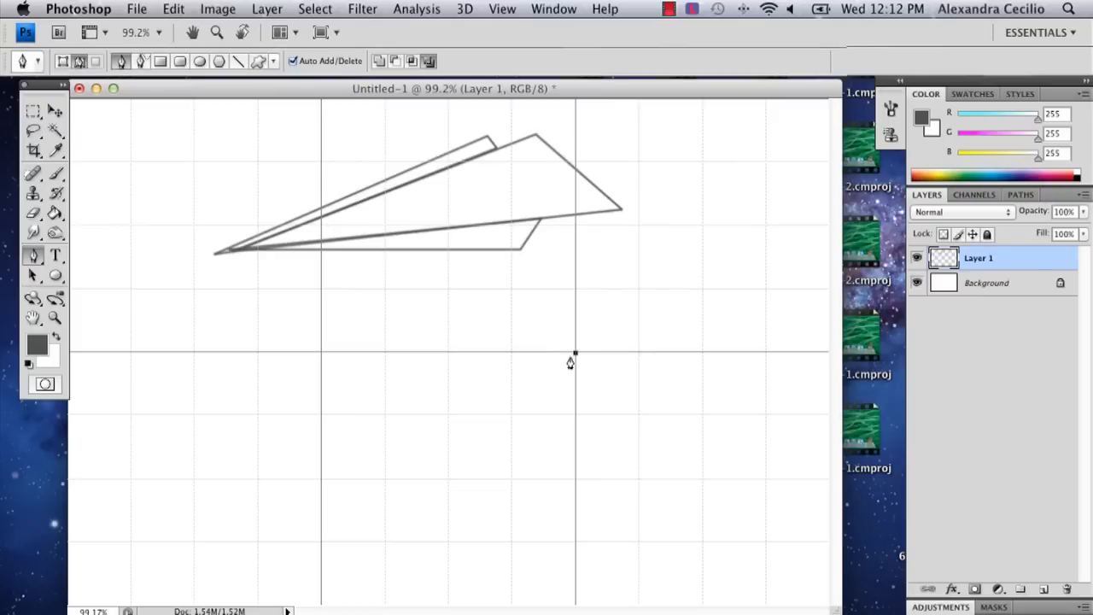
mouse_move(228, 502)
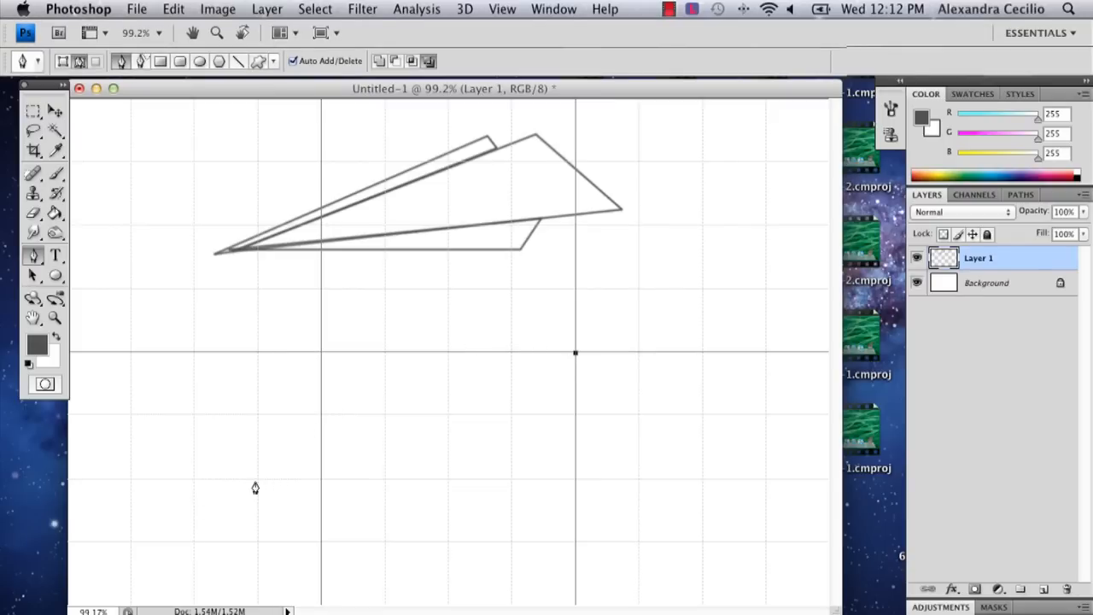
Step: Place the wing's lower-left and lower-right anchor points on grid intersections
click(259, 478)
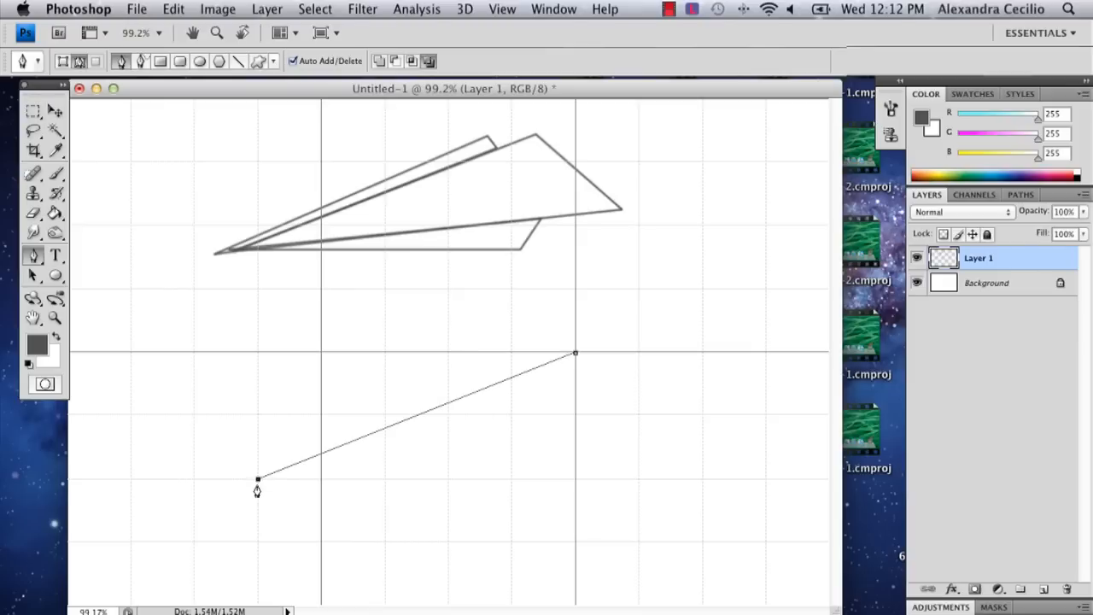
mouse_move(635, 483)
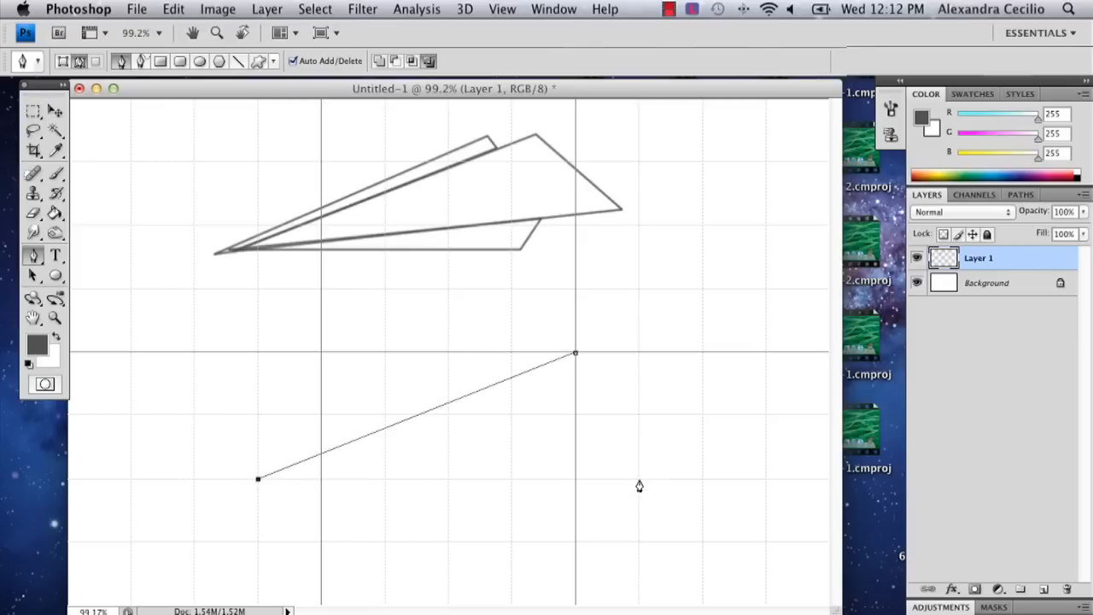
click(639, 479)
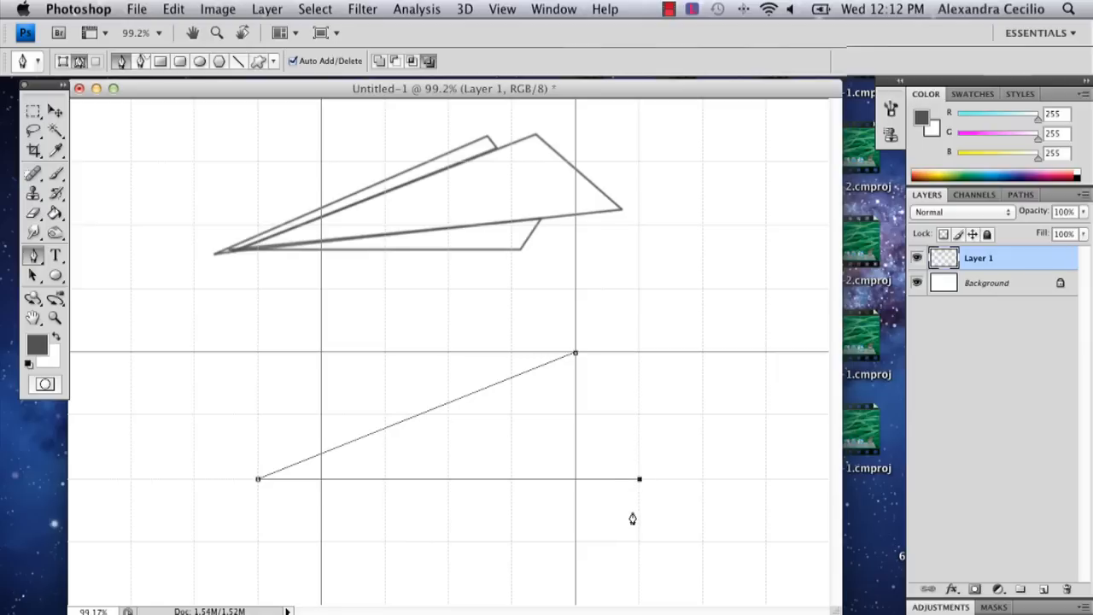
mouse_move(574, 359)
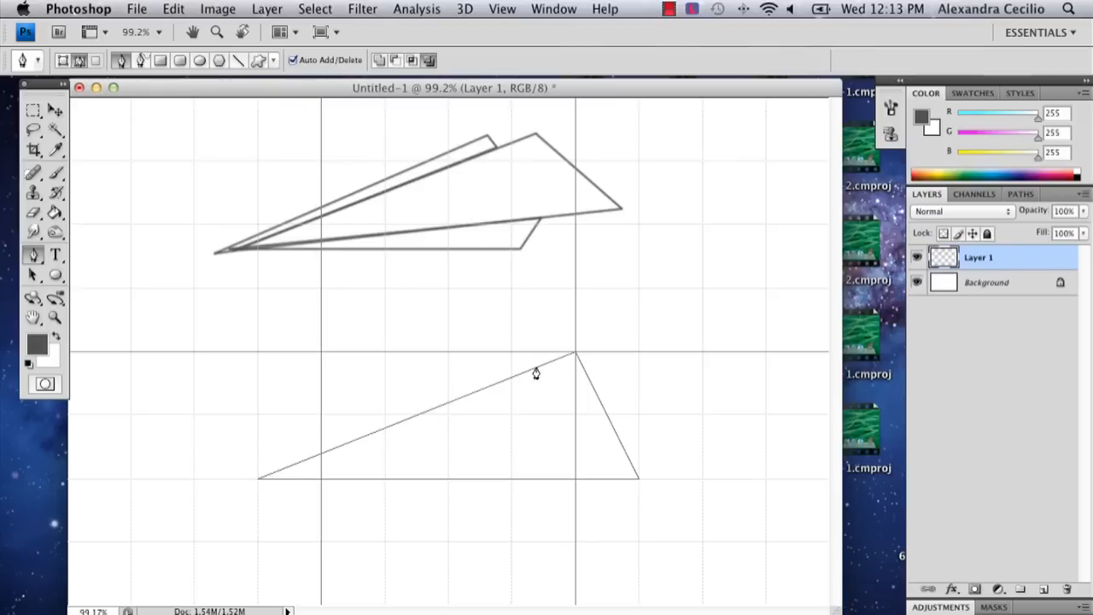
Step: Draw the fold line from near the top corner back to the nose
click(533, 369)
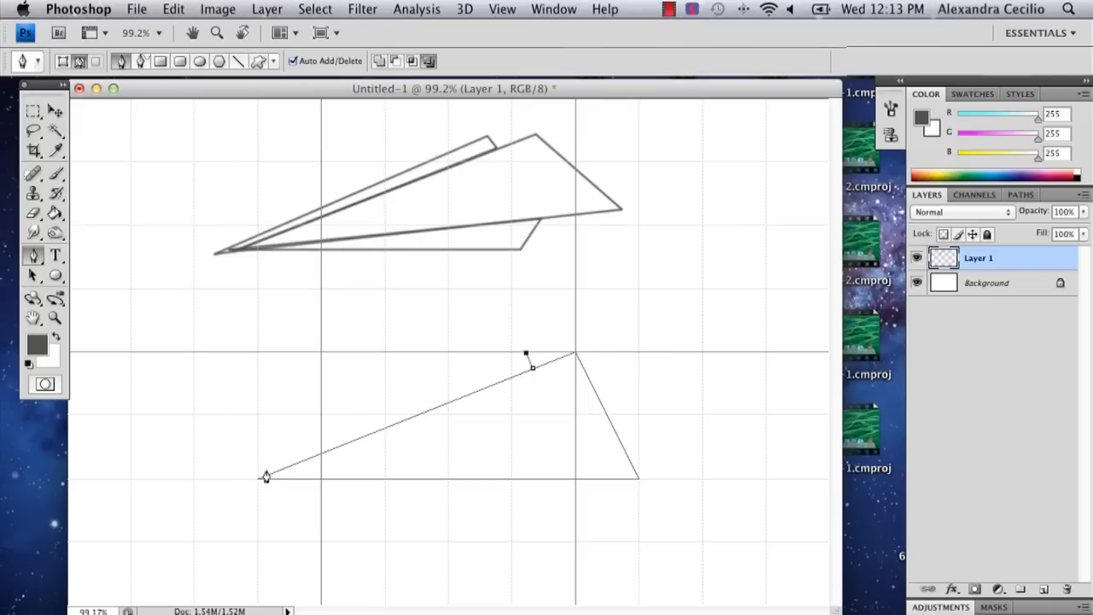
mouse_move(251, 479)
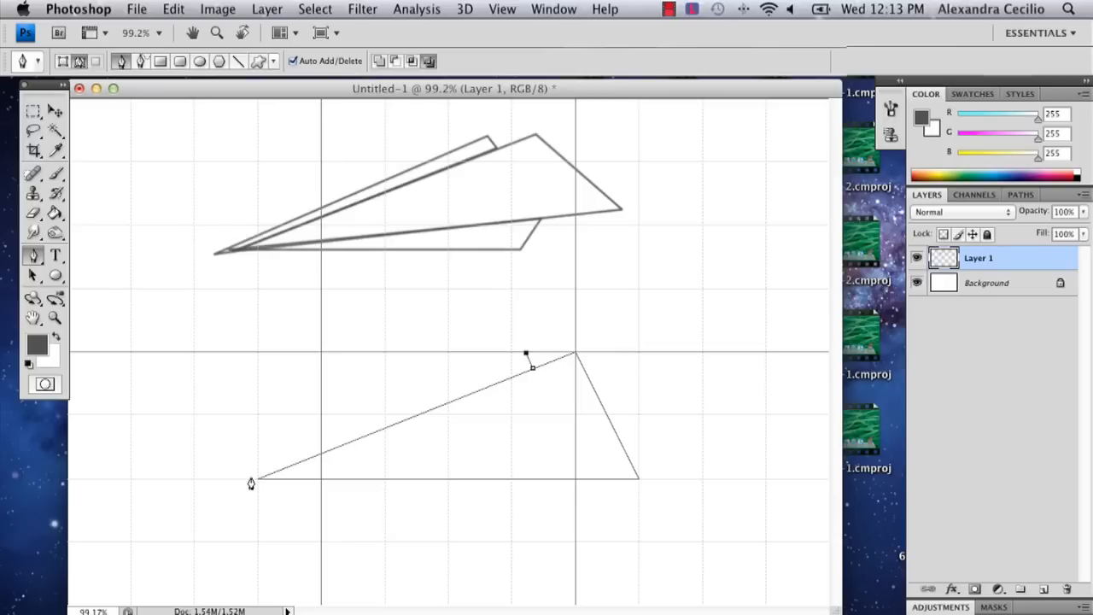
click(249, 482)
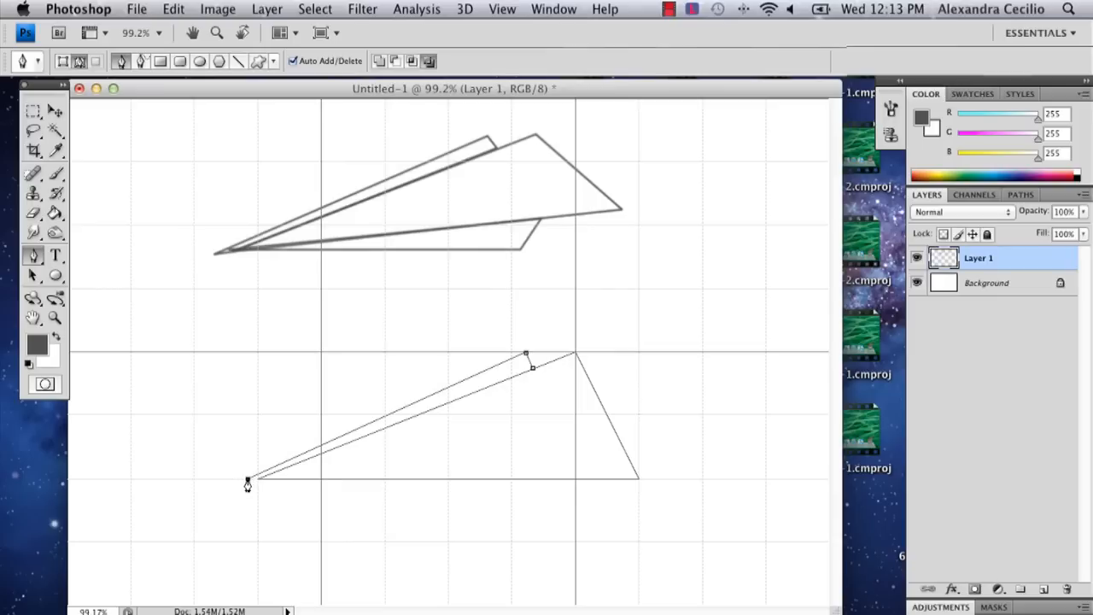
mouse_move(258, 482)
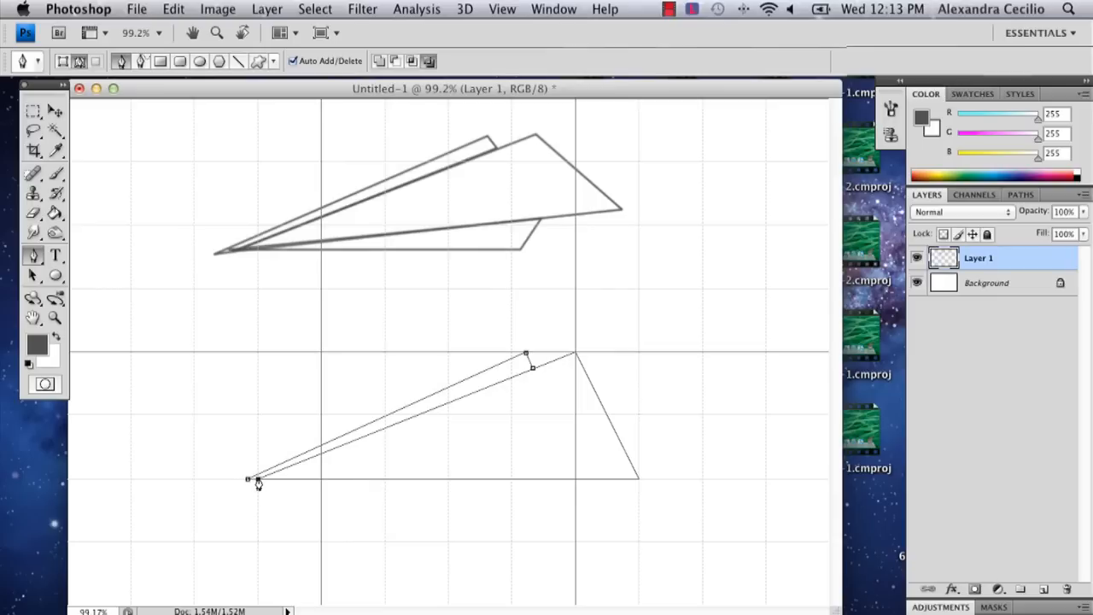
mouse_move(533, 374)
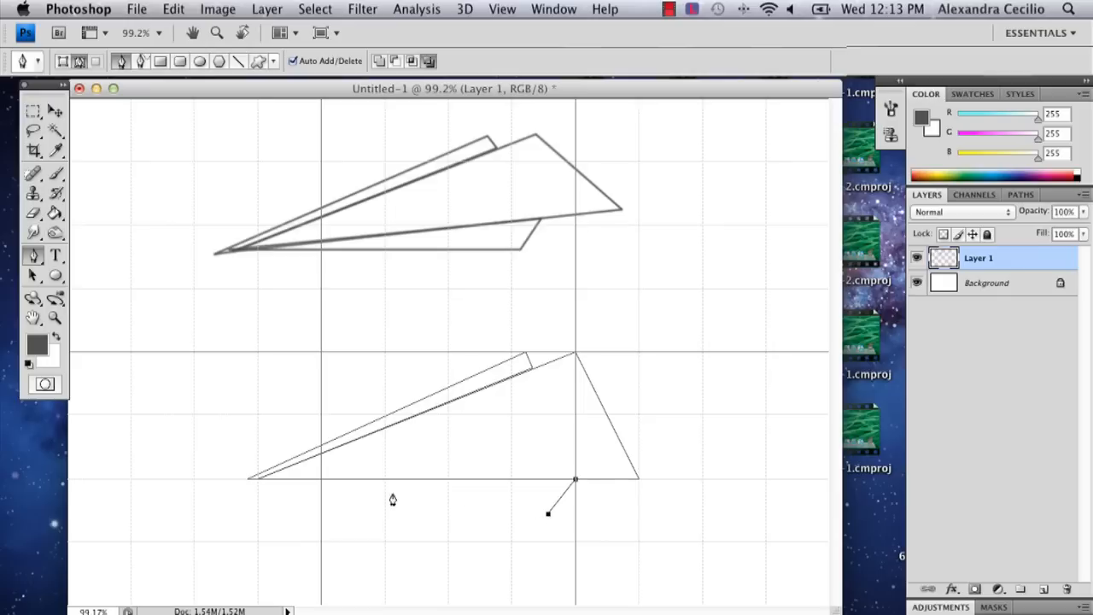
mouse_move(261, 485)
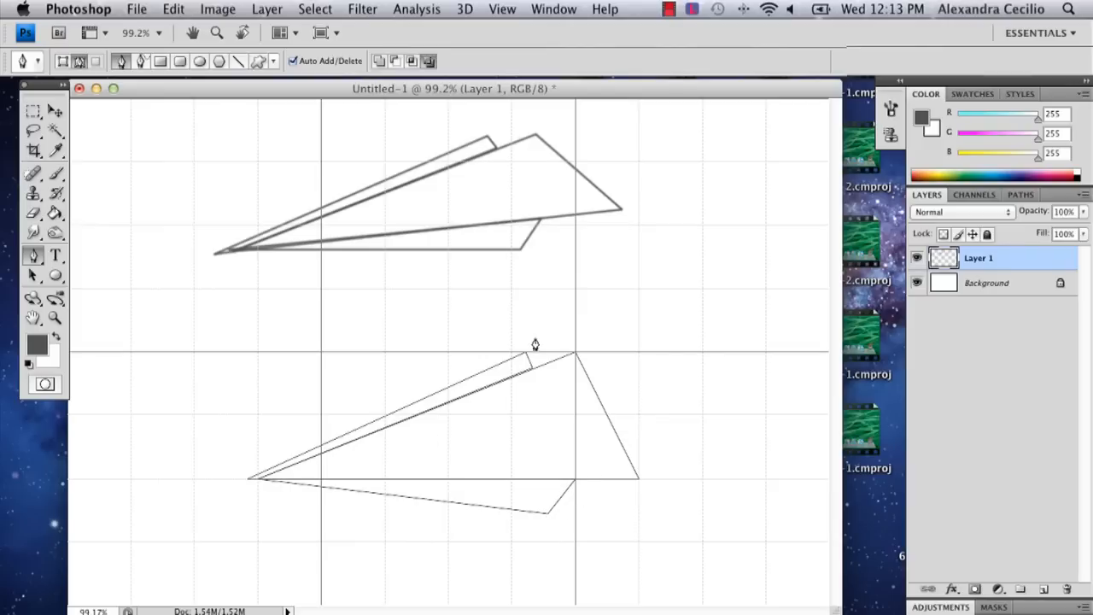
mouse_move(496, 475)
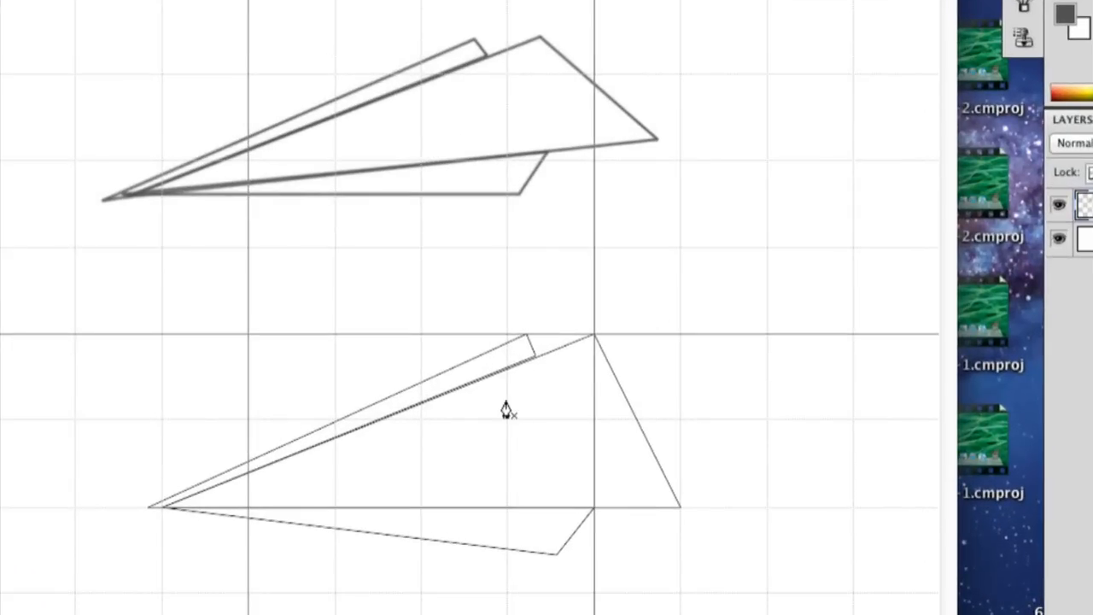
Step: Choose Stroke Path... from the path's right-click menu
right_click(506, 408)
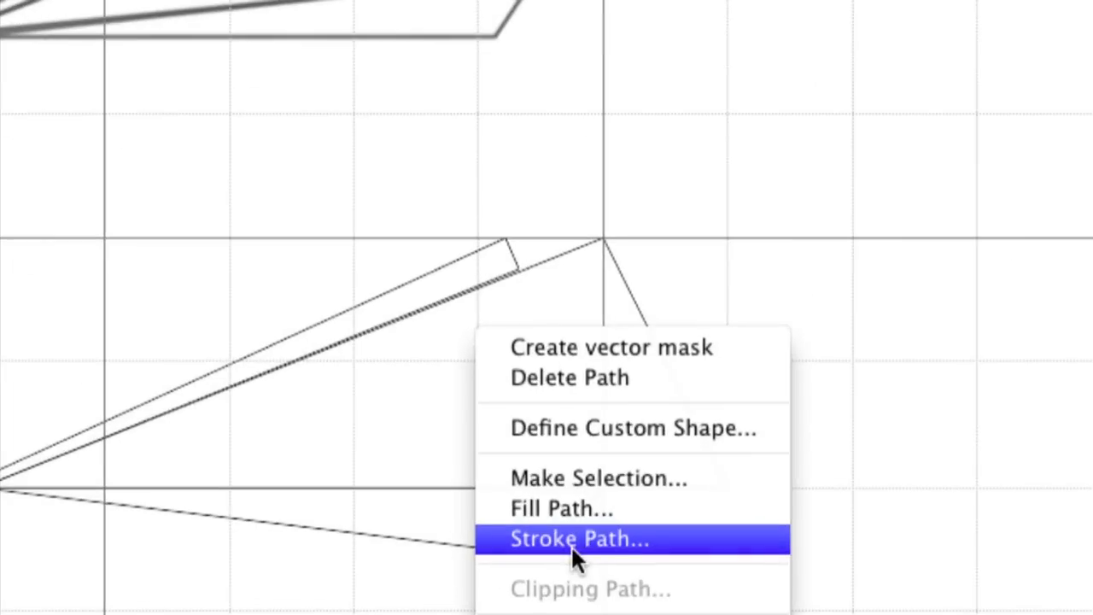
click(579, 540)
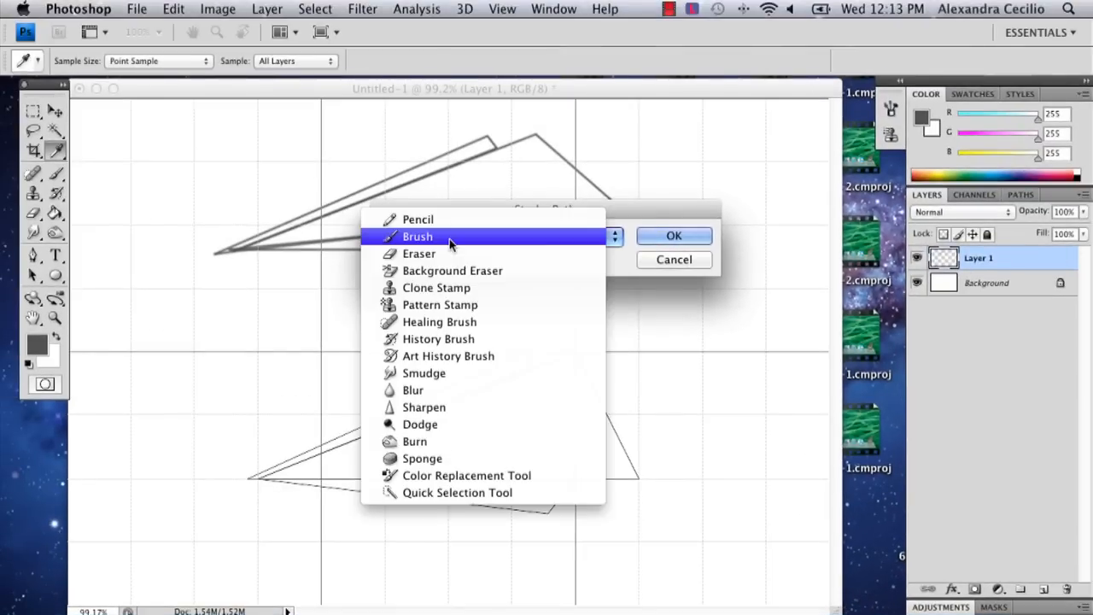
Step: Select Brush as the stroking tool and uncheck Simulate Pressure
click(419, 219)
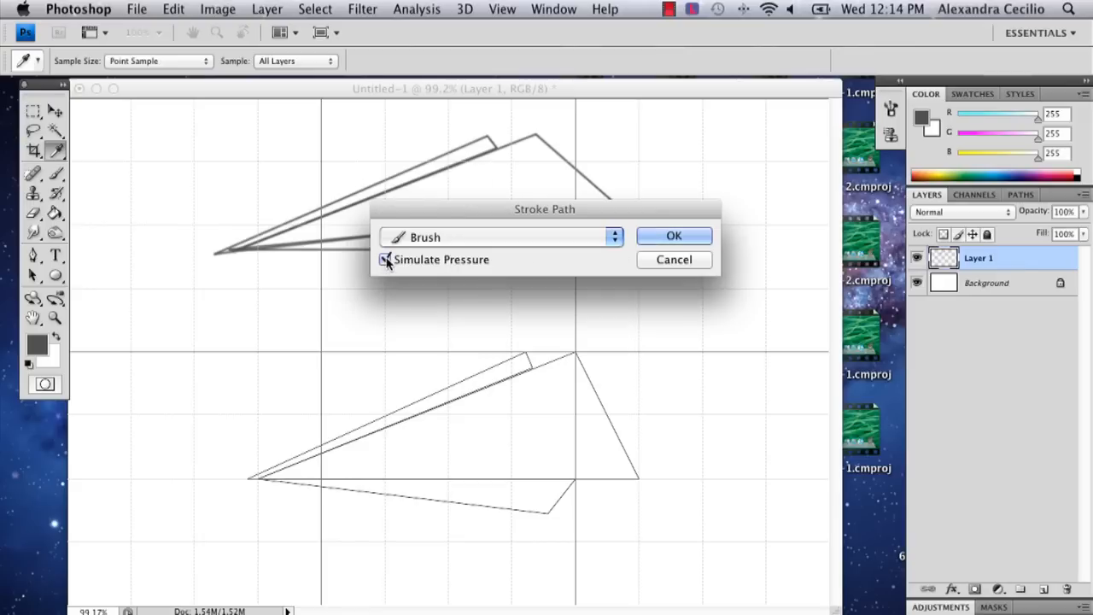
click(385, 259)
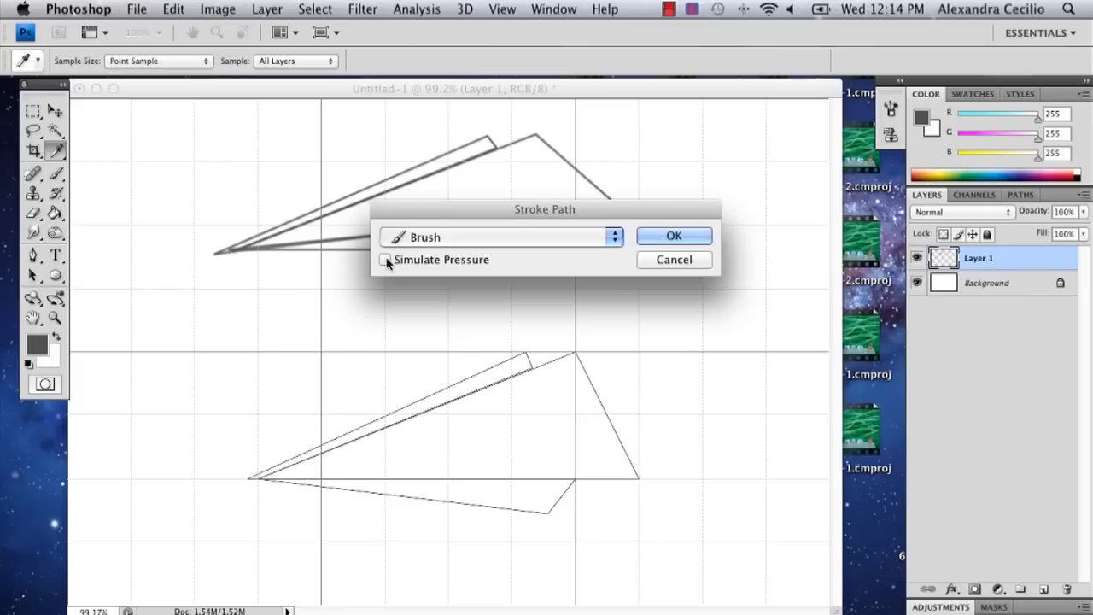
mouse_move(580, 235)
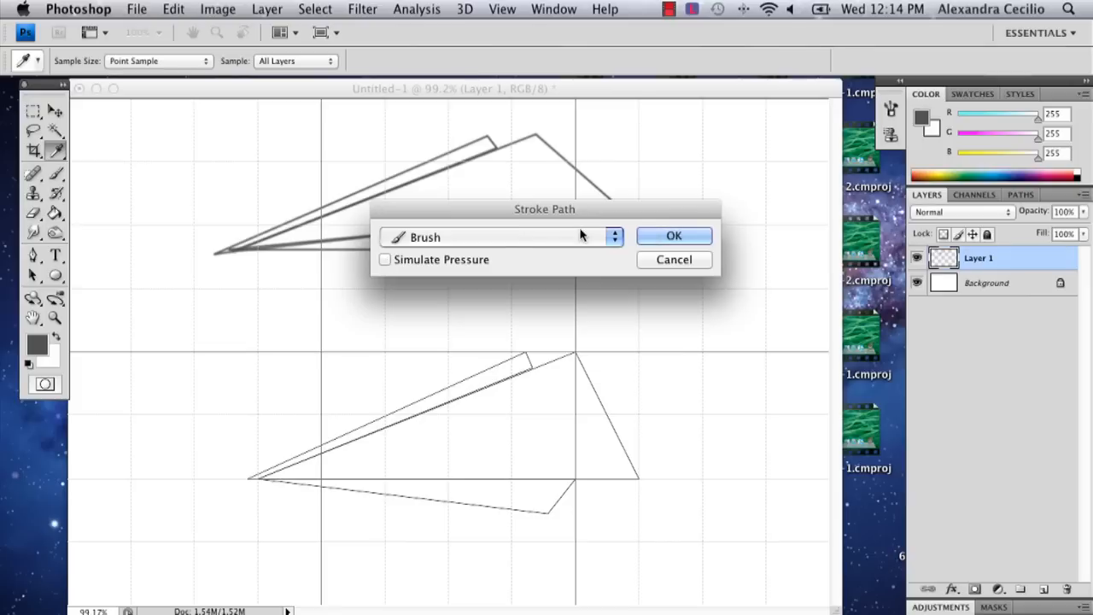